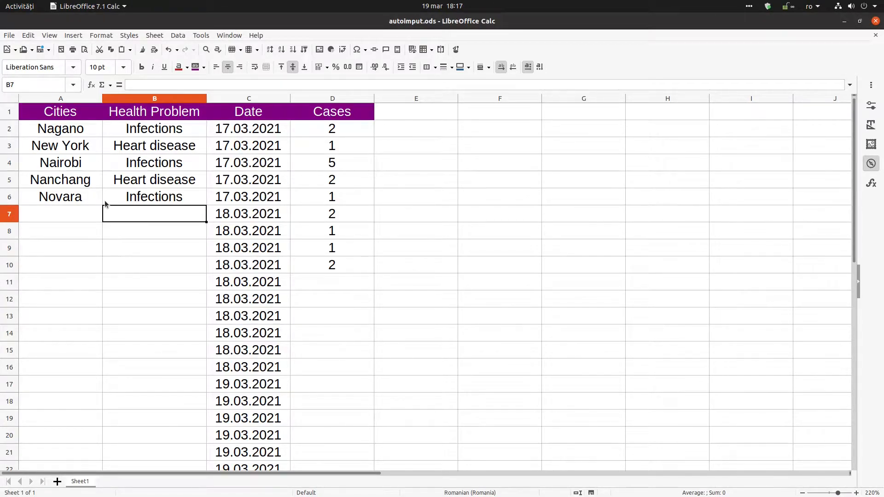
- Review the existing city and health problem entries, then select empty cell A7
drag(60, 128, 60, 197)
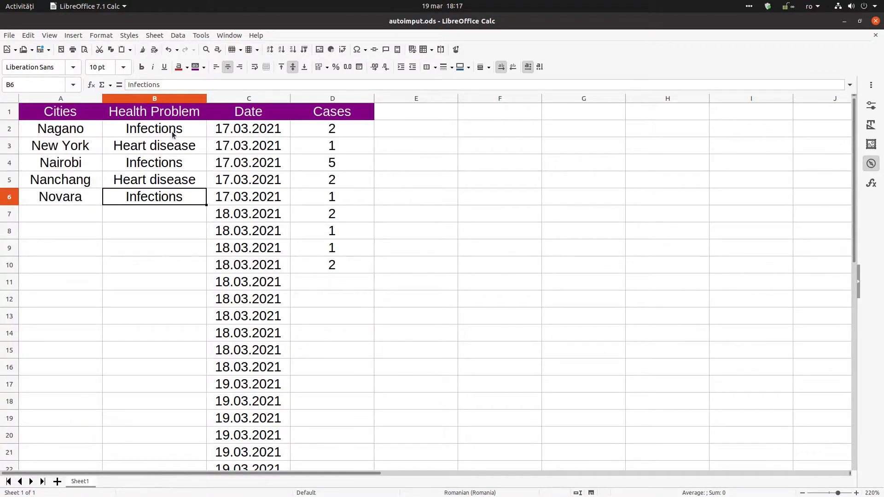
click(154, 146)
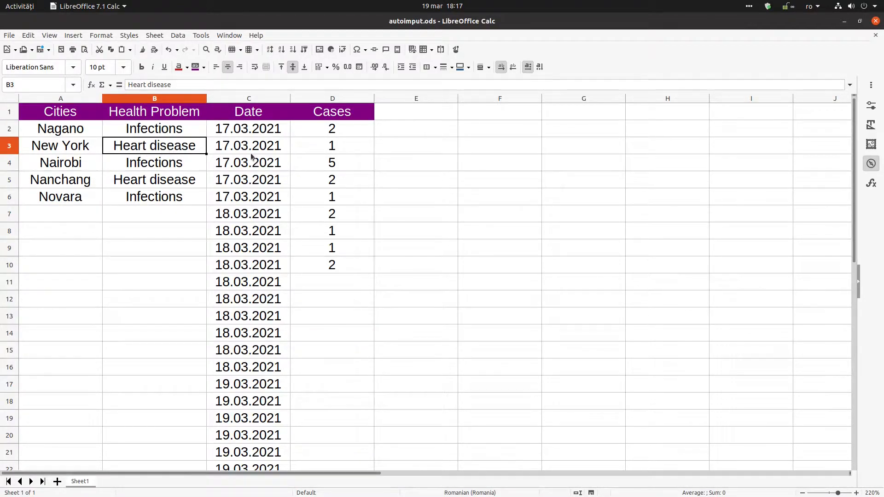
click(248, 128)
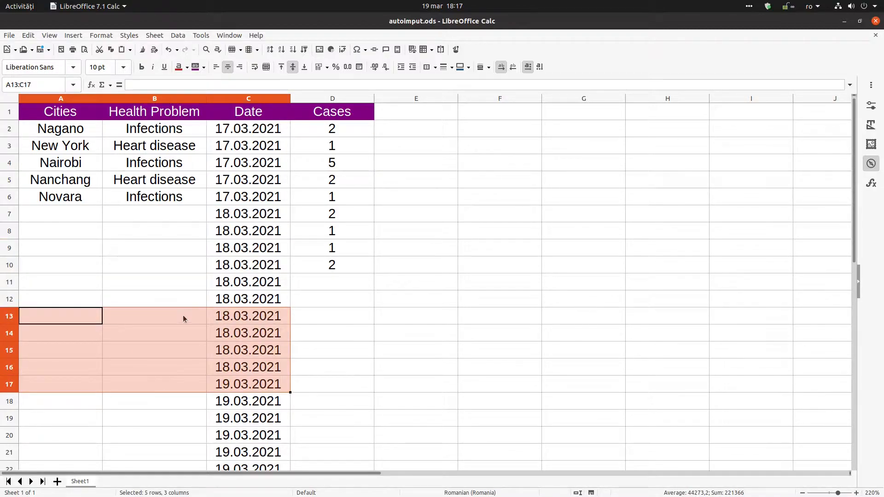
click(60, 214)
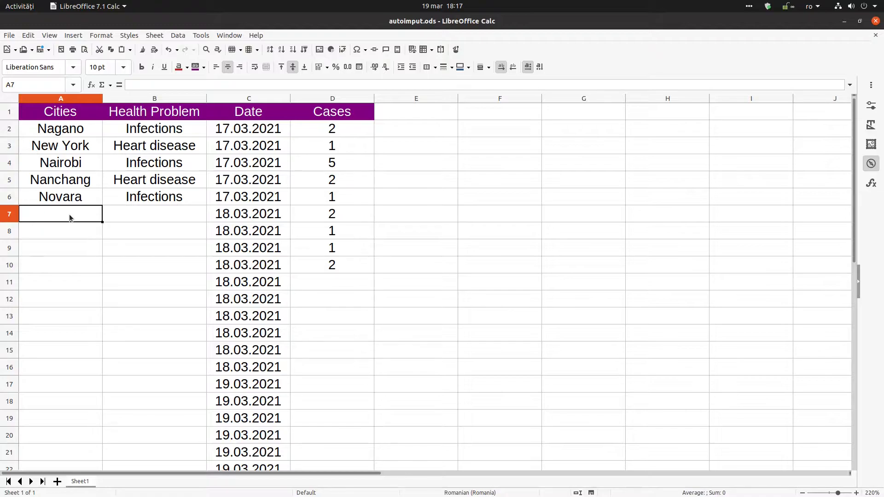
- Enter New York and Infections in row 7 via AutoInput, then cycle suggestions for A8
text(Nagano)
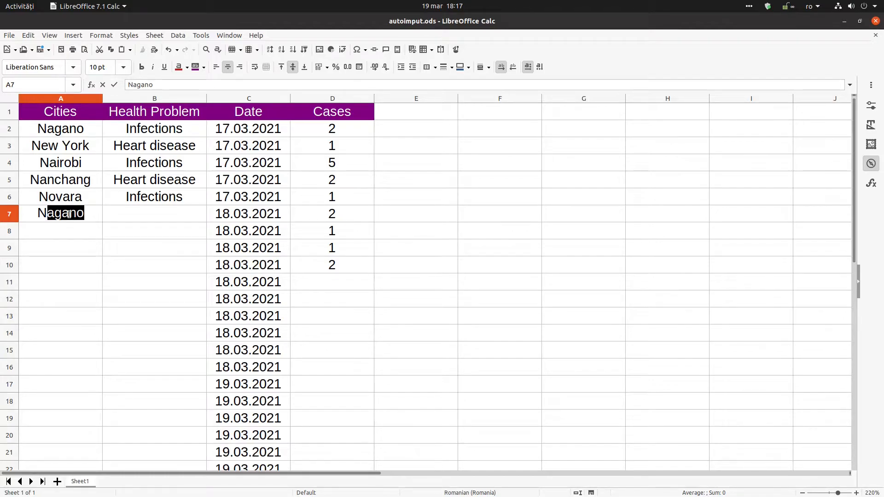
text(Nairobi)
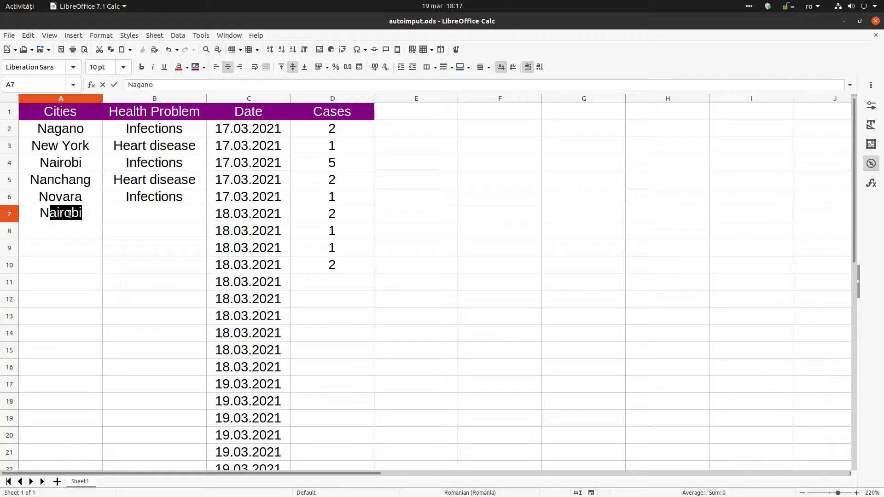
text(Nanchang)
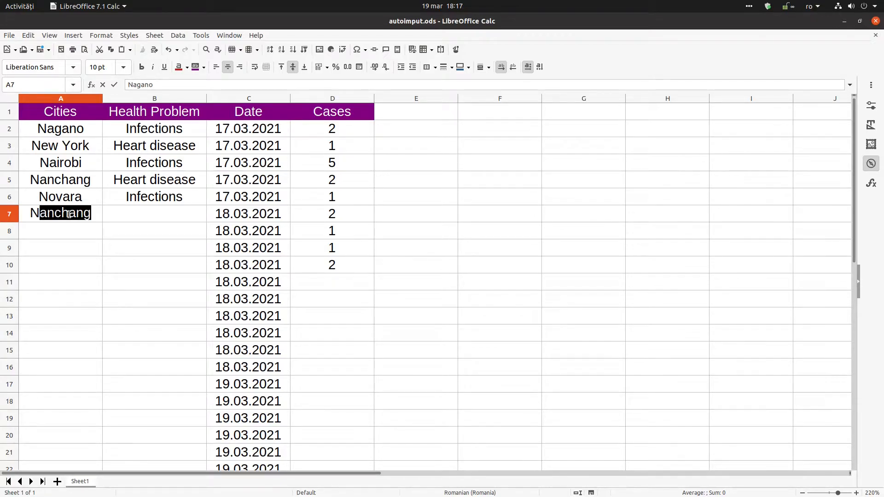
text(New York)
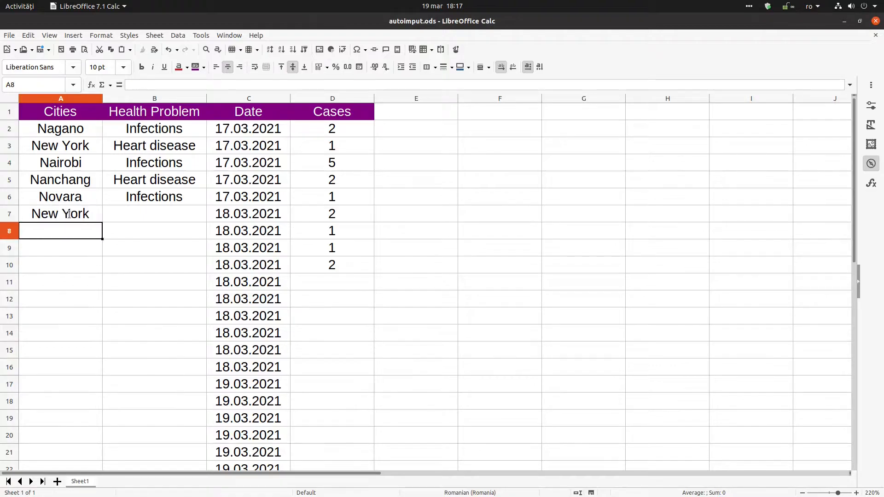
text(Infections)
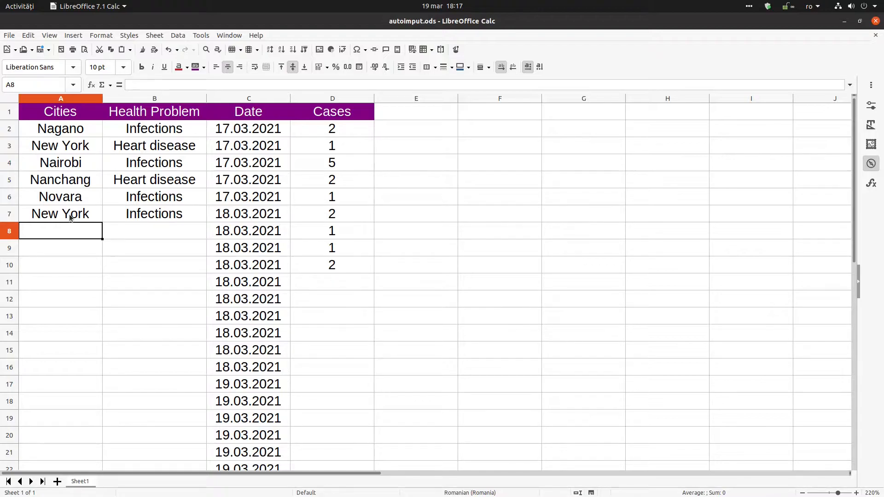
text(Nagano)
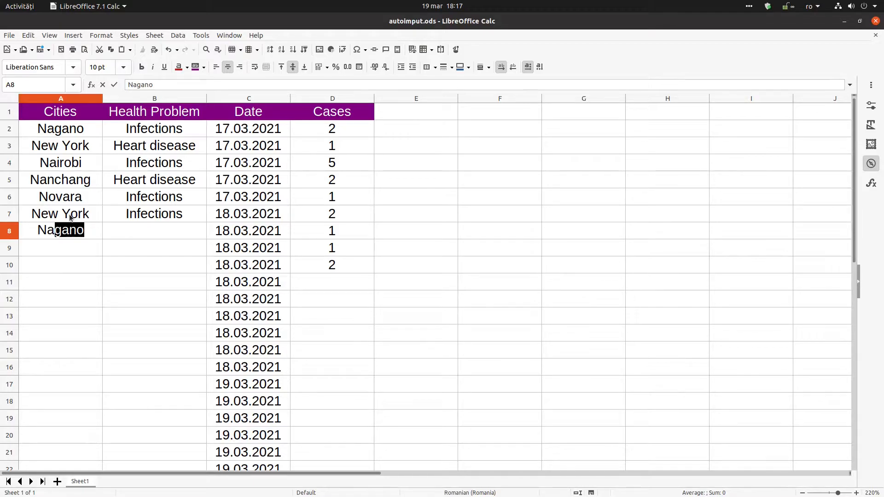
text(Nairobi)
click(154, 230)
text(Infections)
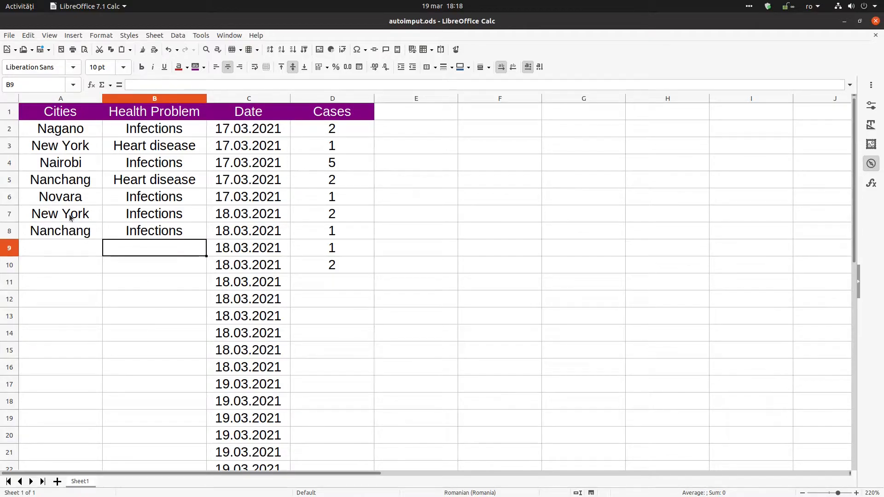
- Enter Nagano in A9 through AutoInput suggestions and Infections in B9
click(59, 248)
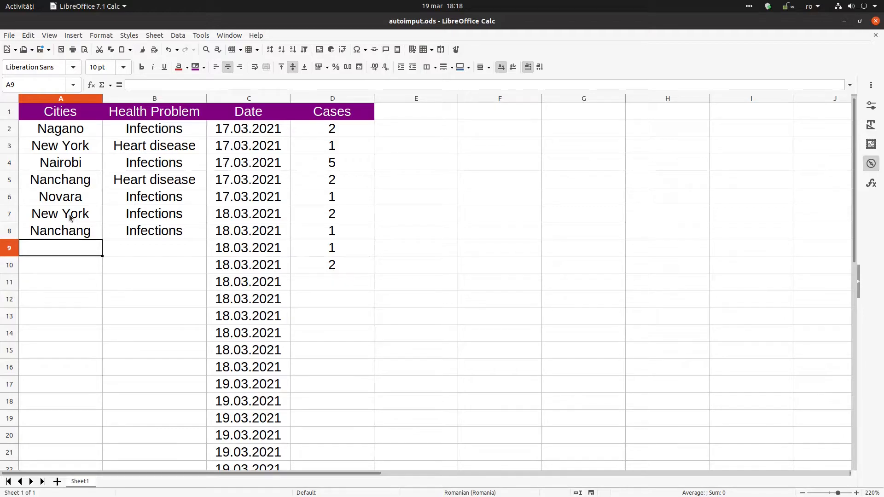
text(Nagano)
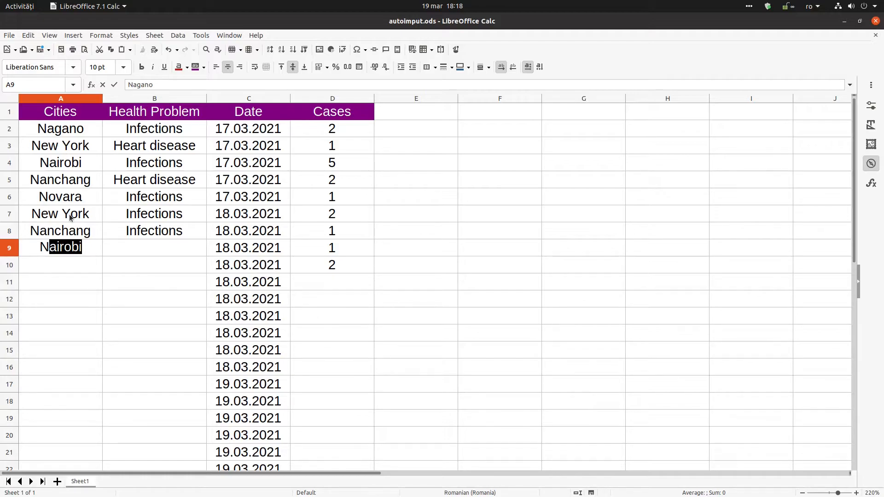
text(Nanchang)
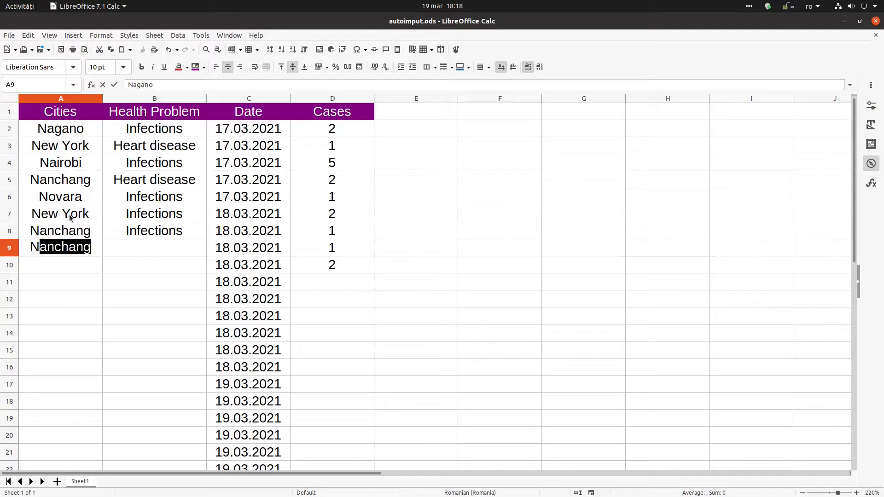
text(Nairobi)
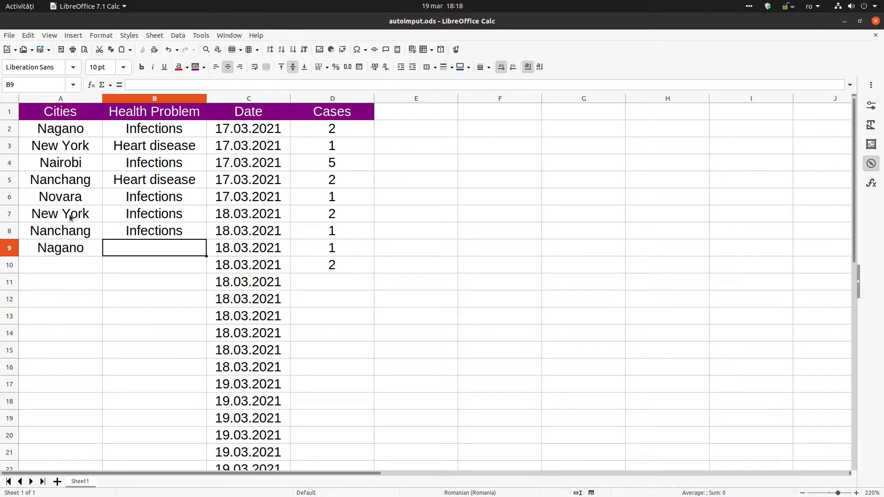
text(Infections)
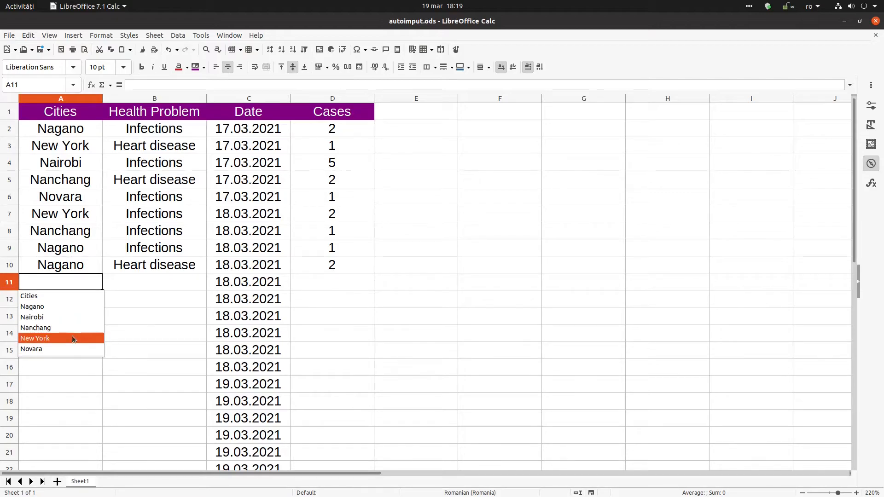
mouse_move(47, 377)
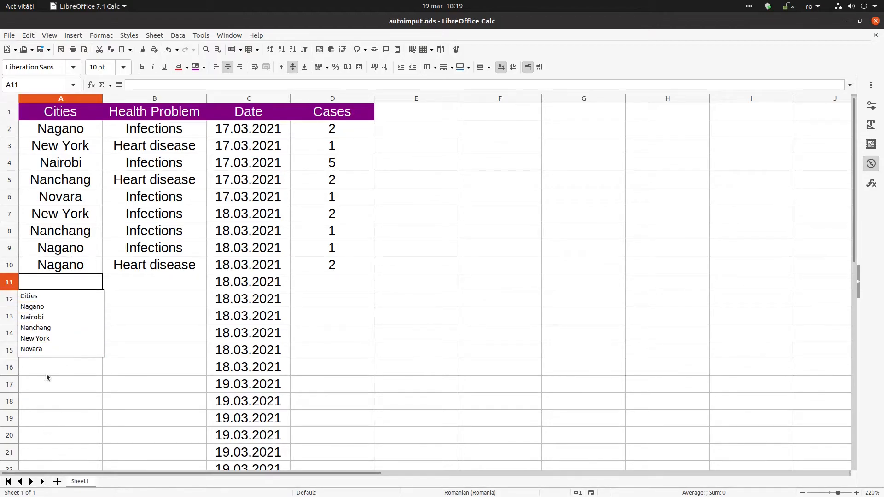
- Pick Nanchang/Infections for row 11 and Nagano for row 12 from selection lists, entering 1 case
click(35, 328)
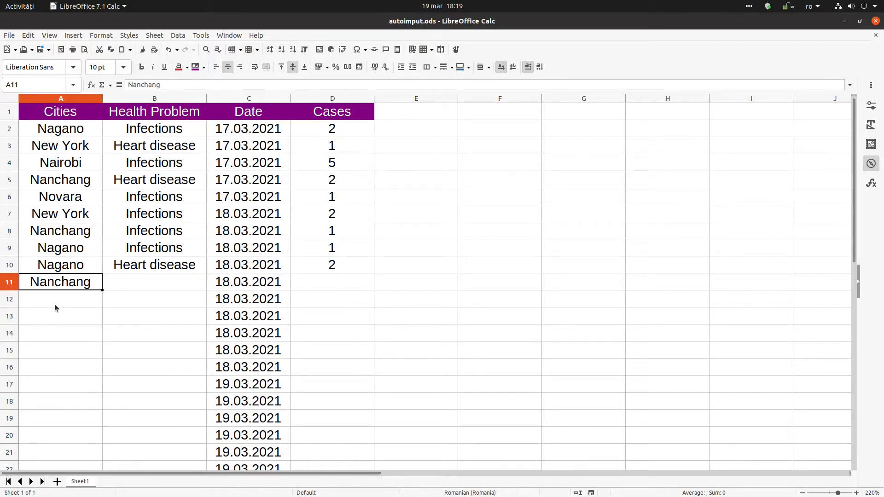
click(154, 282)
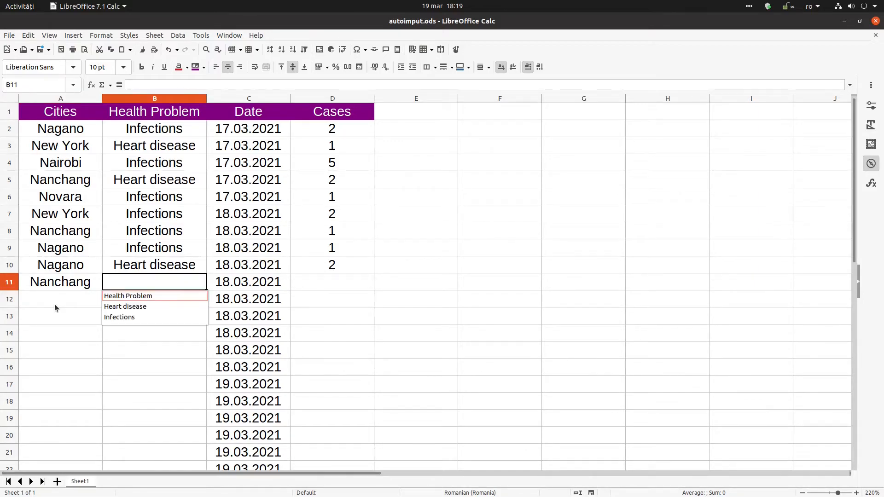
click(119, 317)
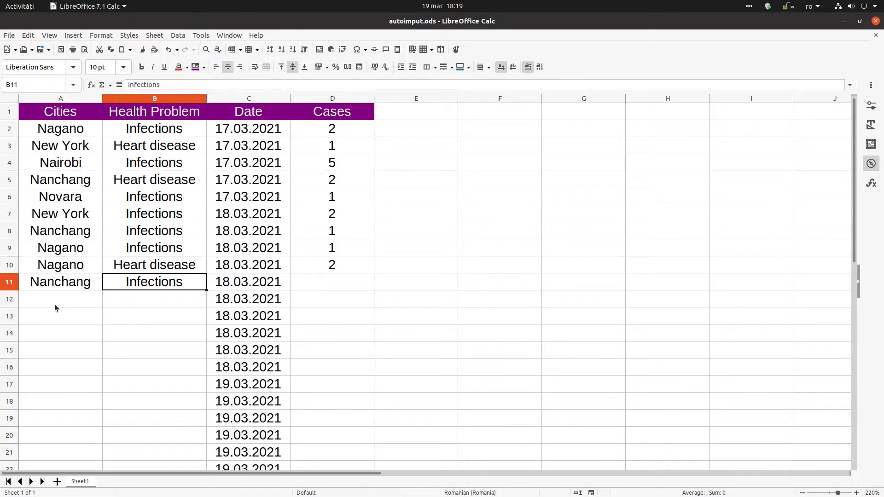
click(60, 299)
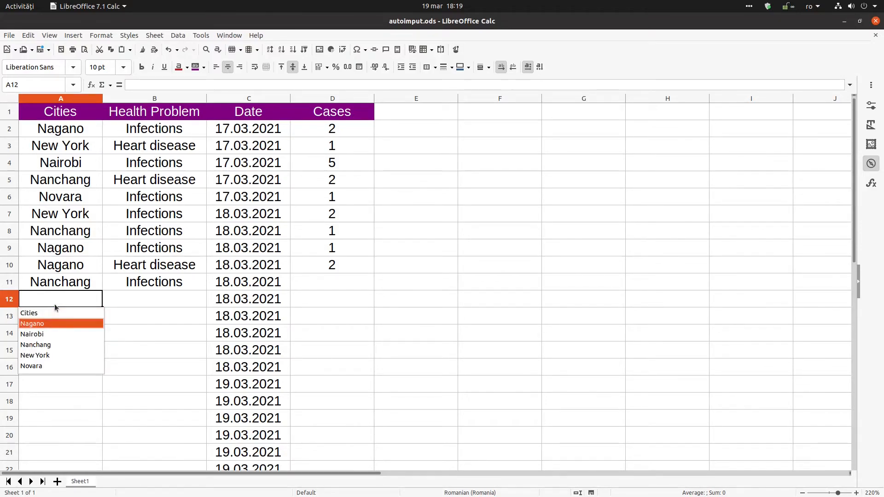
click(33, 323)
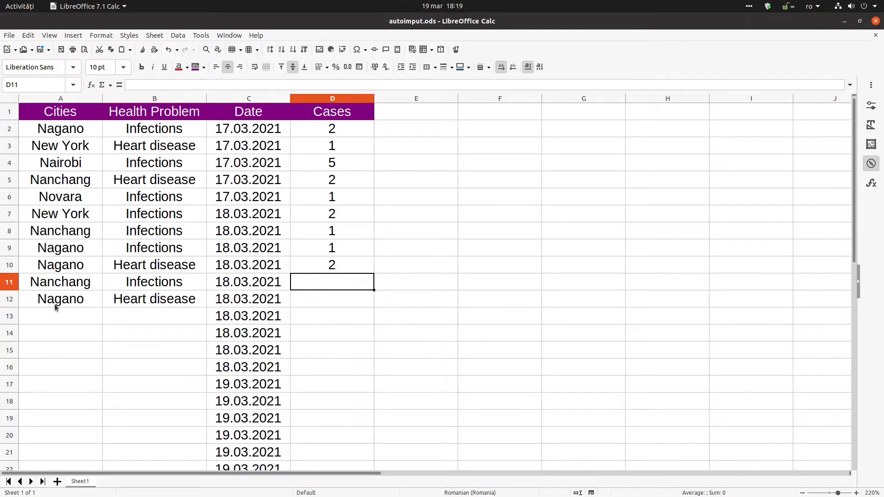
text(1)
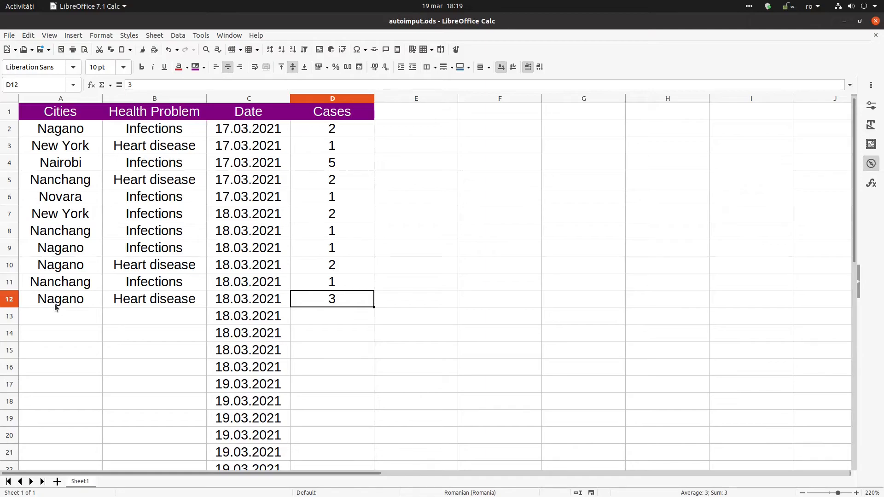
mouse_move(349, 266)
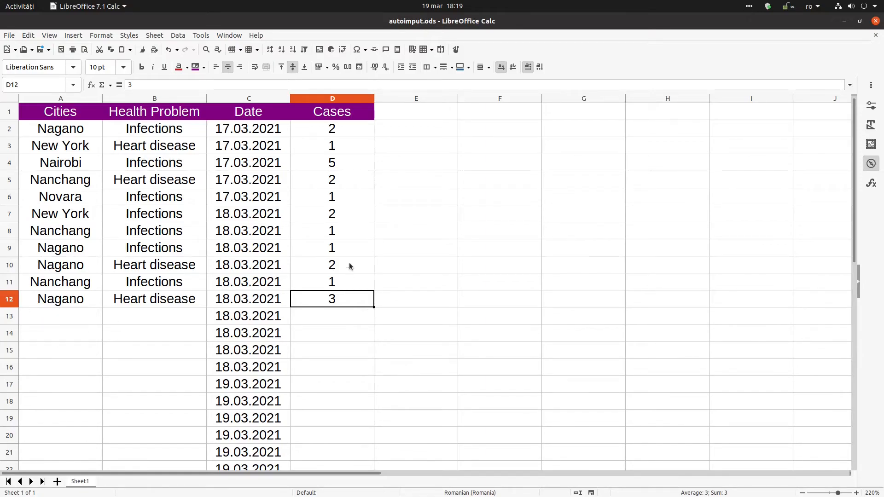
- Turn off AutoInput, then pick Nairobi for A13 from the selection list
click(200, 35)
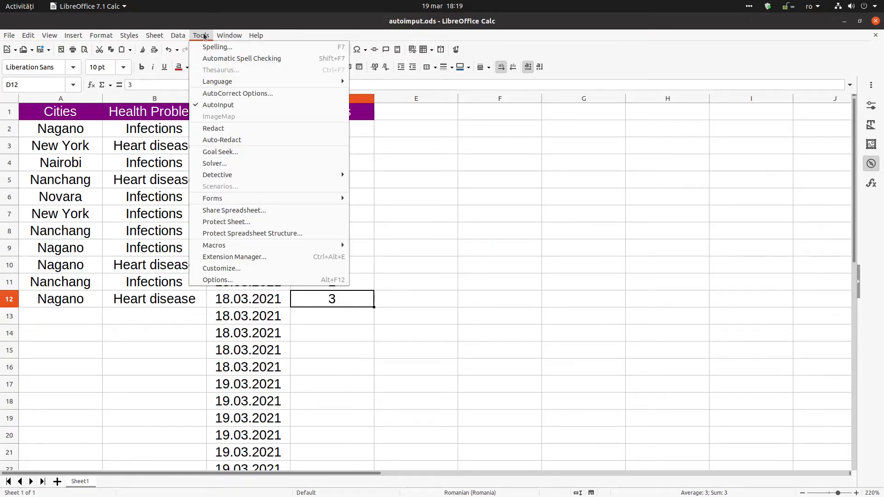
mouse_move(218, 105)
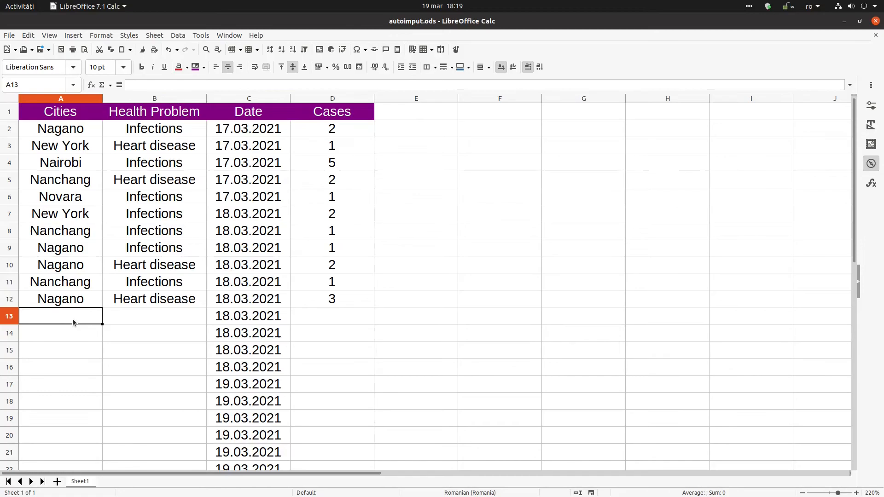
text(N)
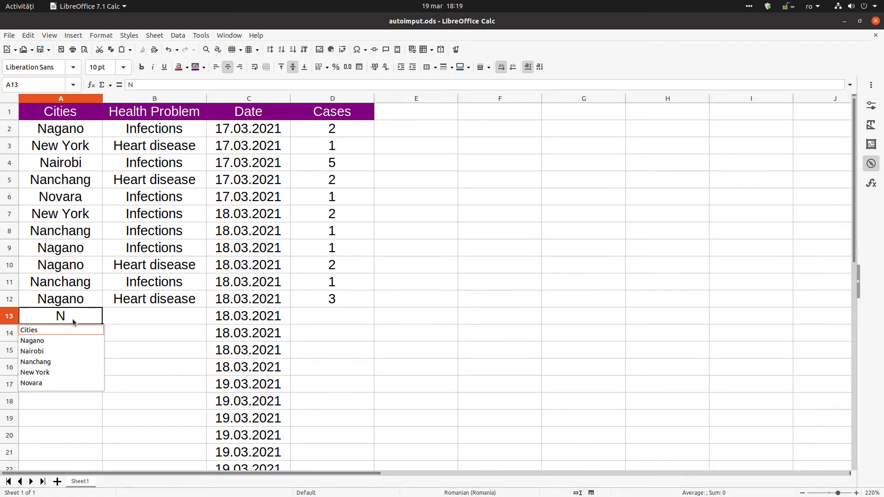
click(32, 351)
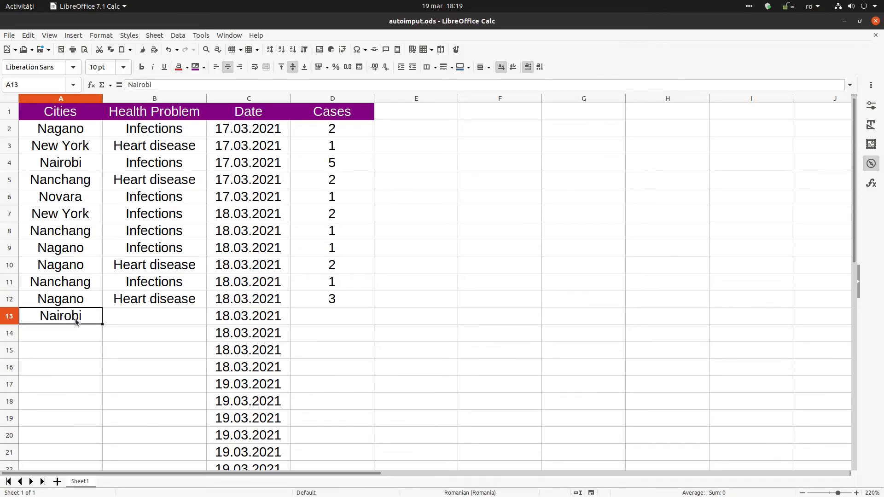
click(154, 316)
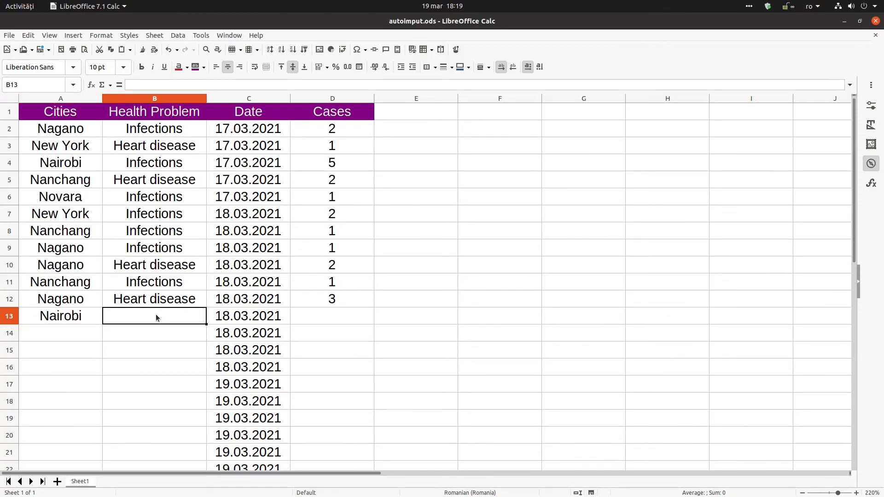
mouse_move(434, 229)
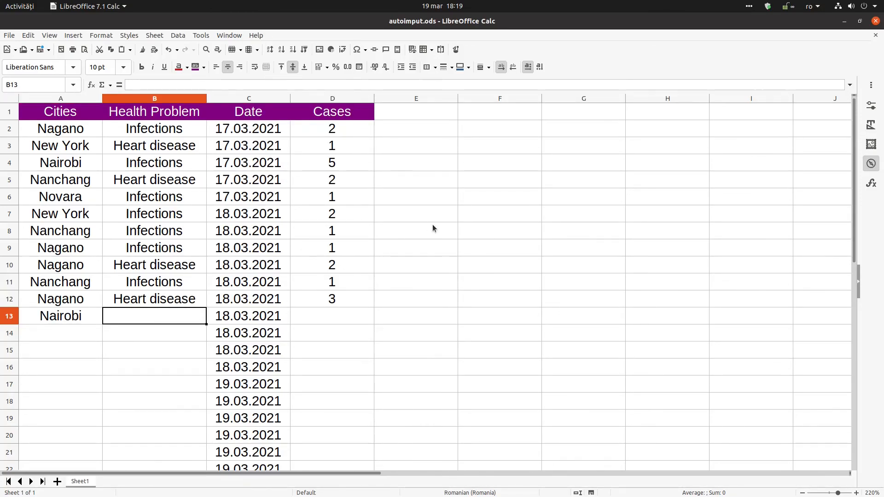